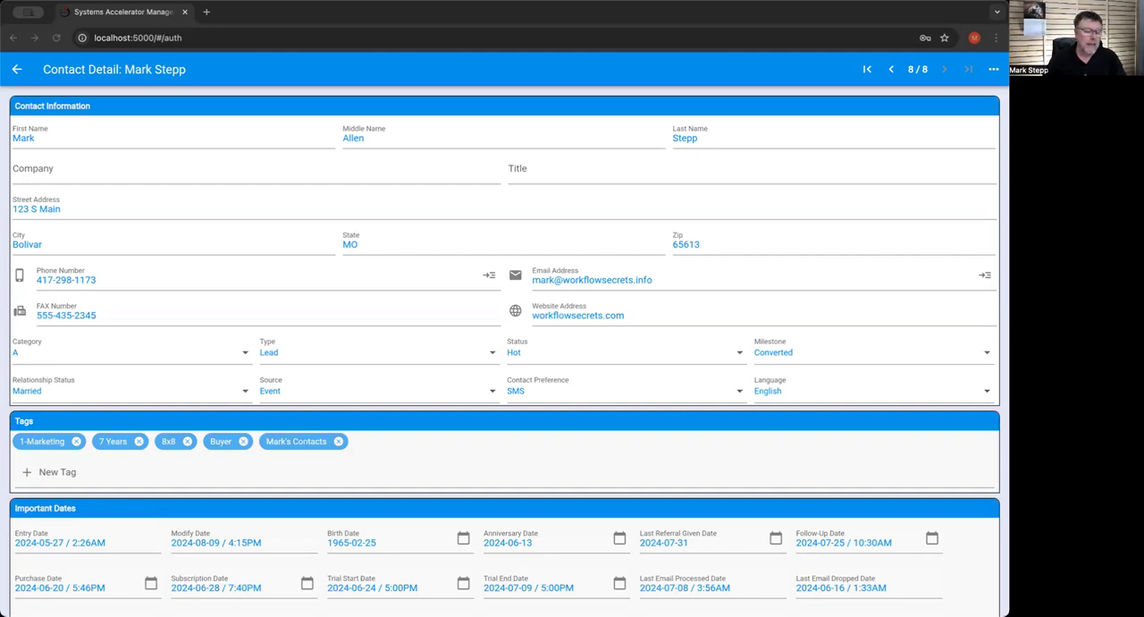
mouse_move(165, 382)
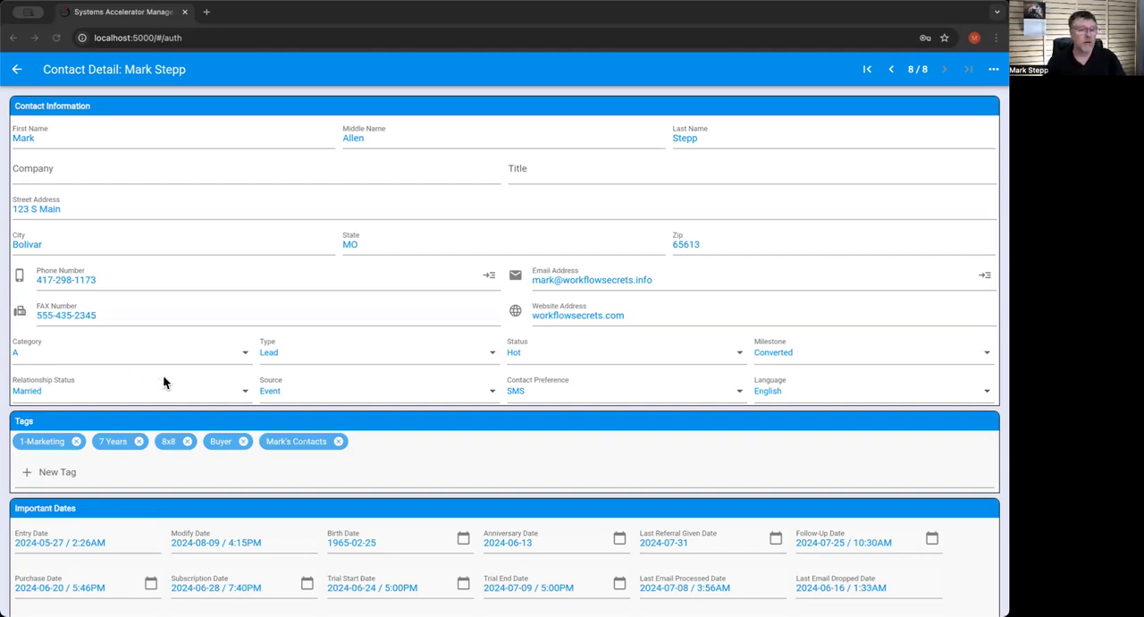
mouse_move(159, 295)
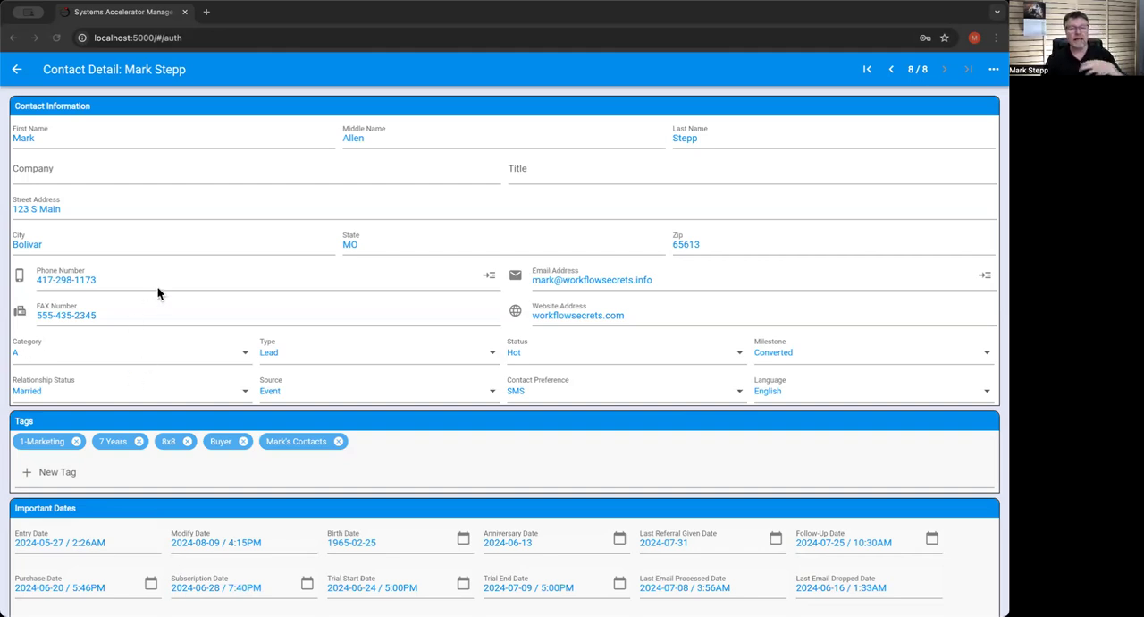
mouse_move(372, 290)
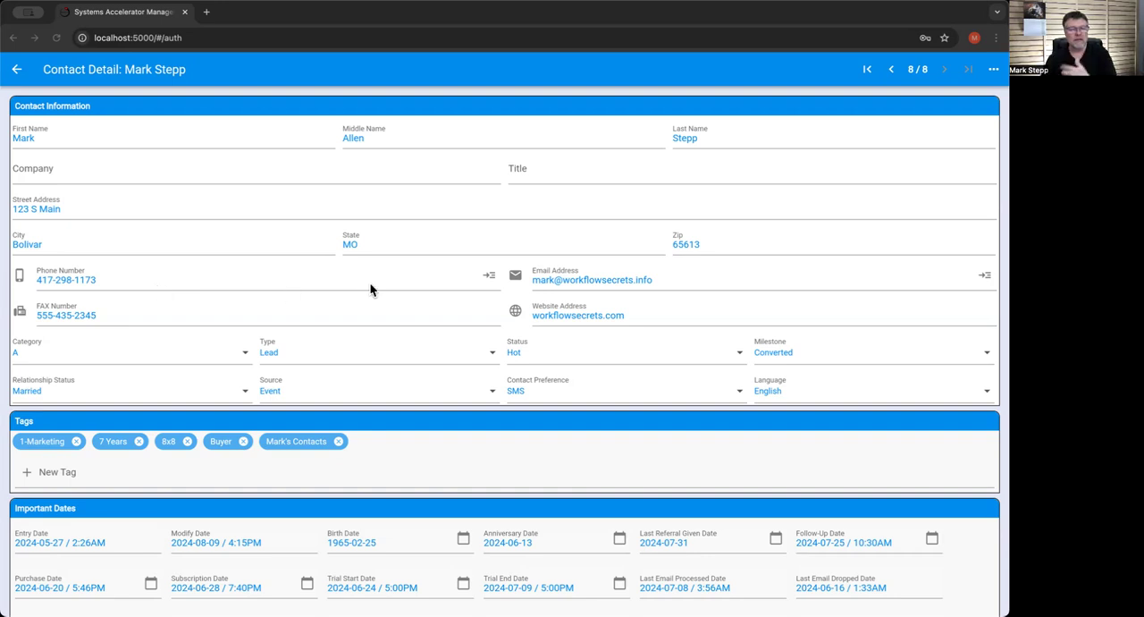
mouse_move(243, 283)
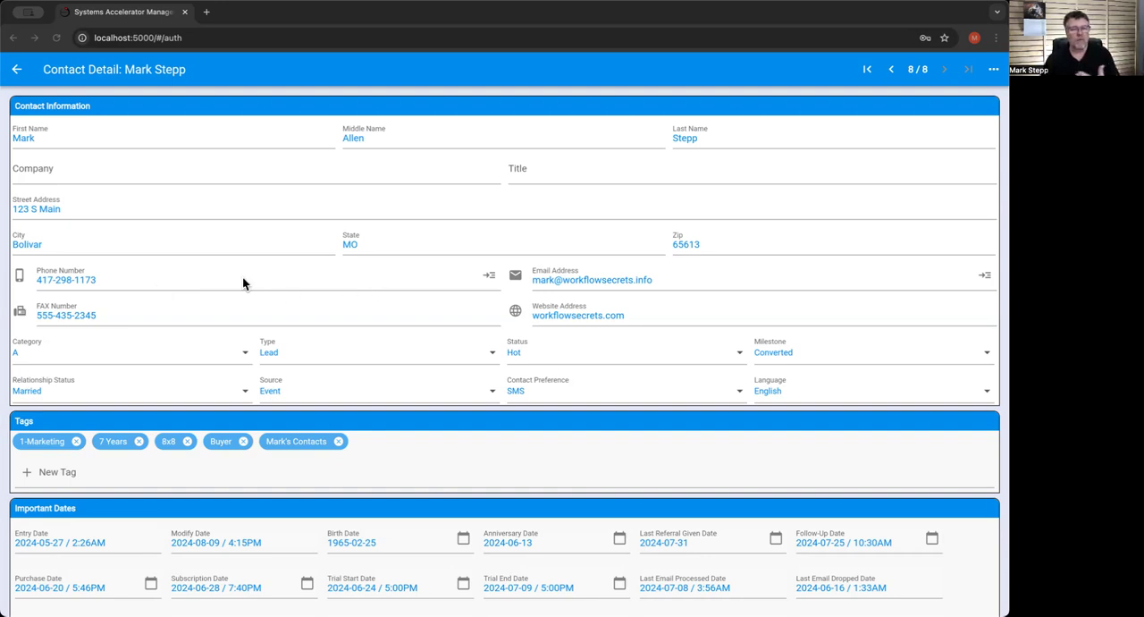
mouse_move(135, 282)
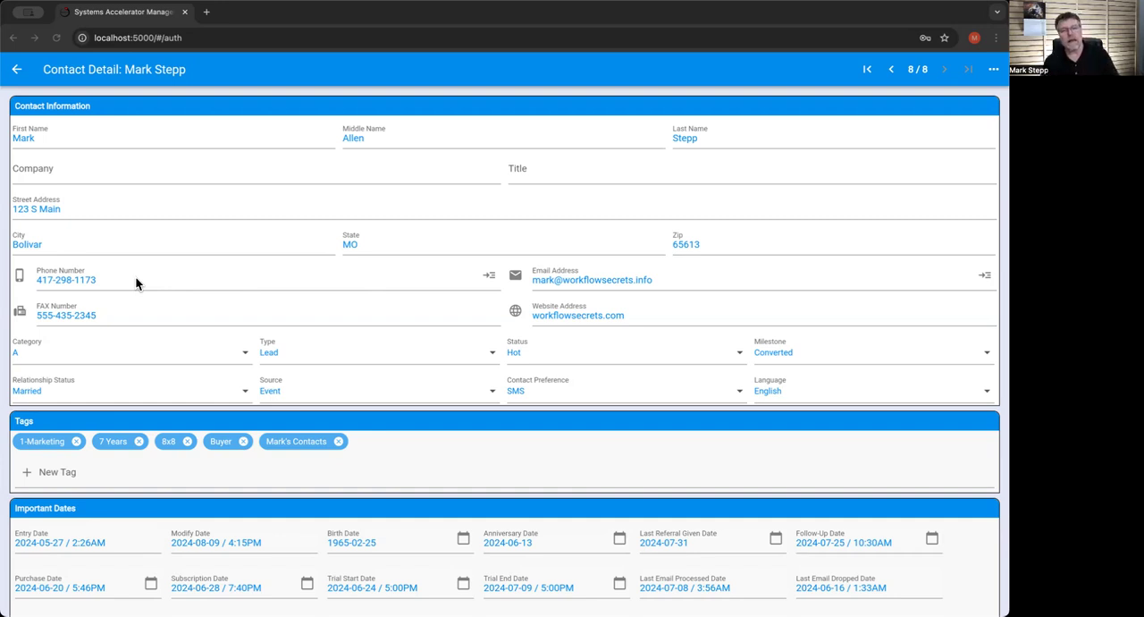
mouse_move(290, 283)
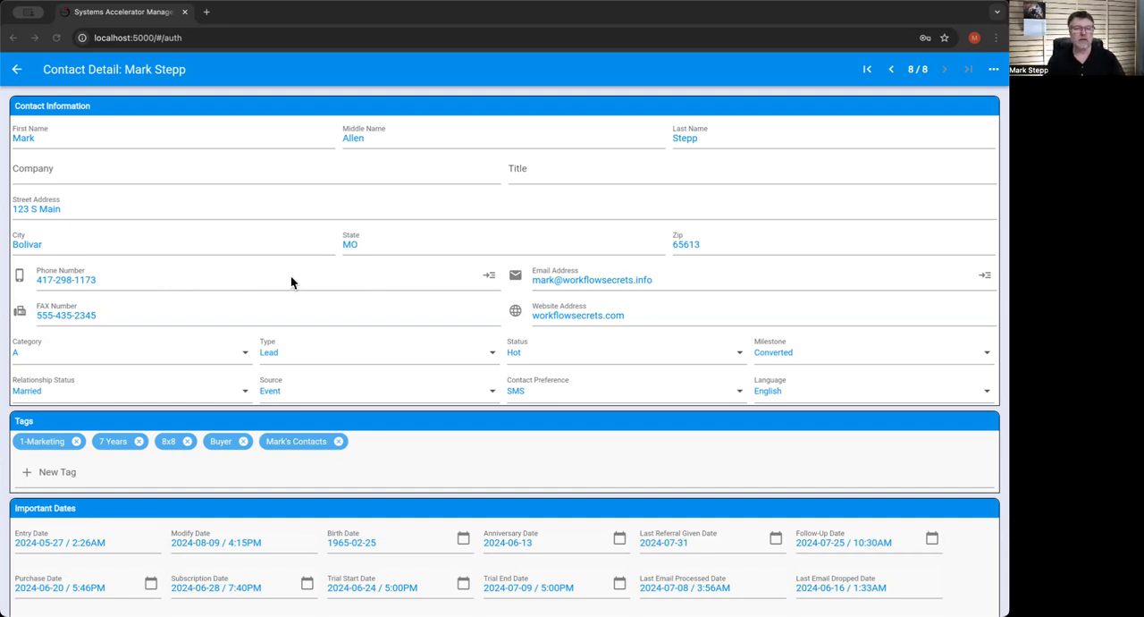
mouse_move(349, 284)
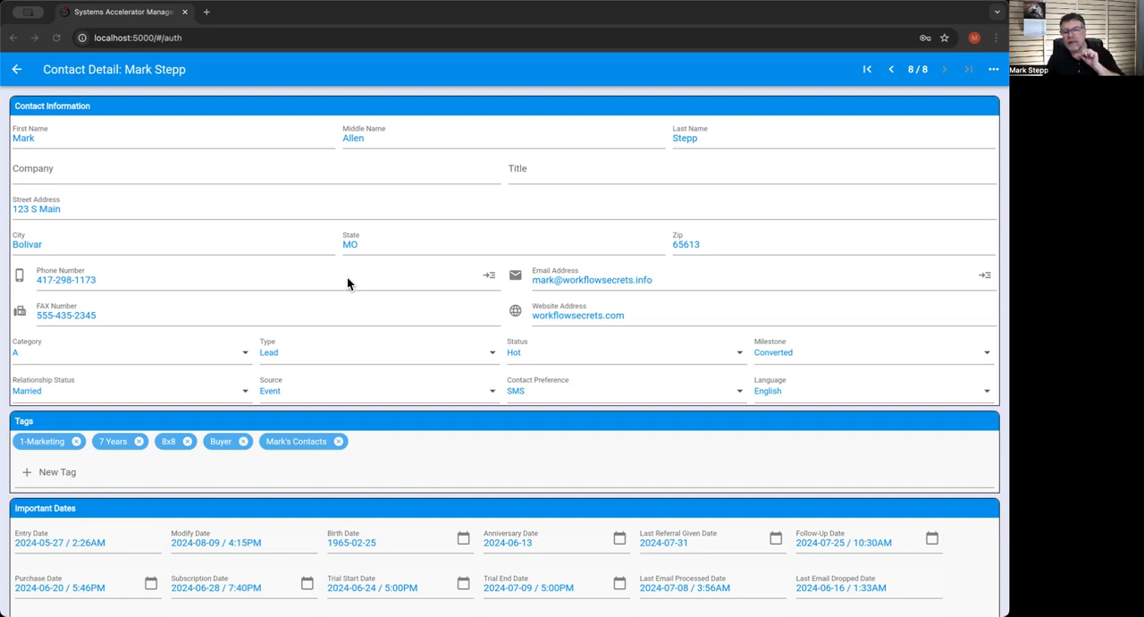
mouse_move(338, 284)
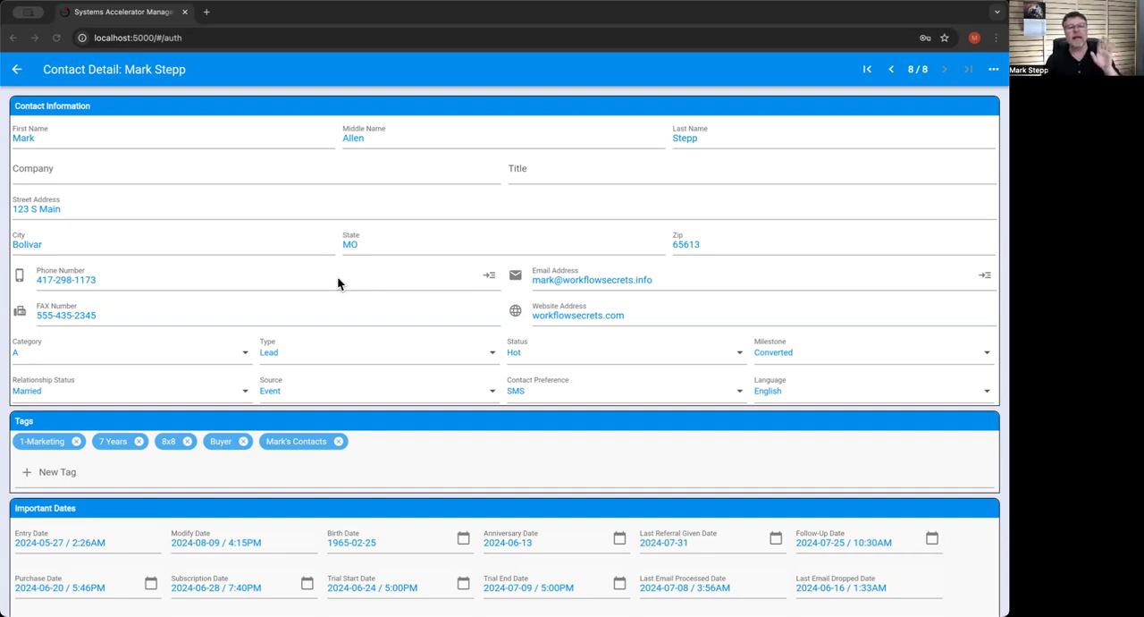
mouse_move(606, 282)
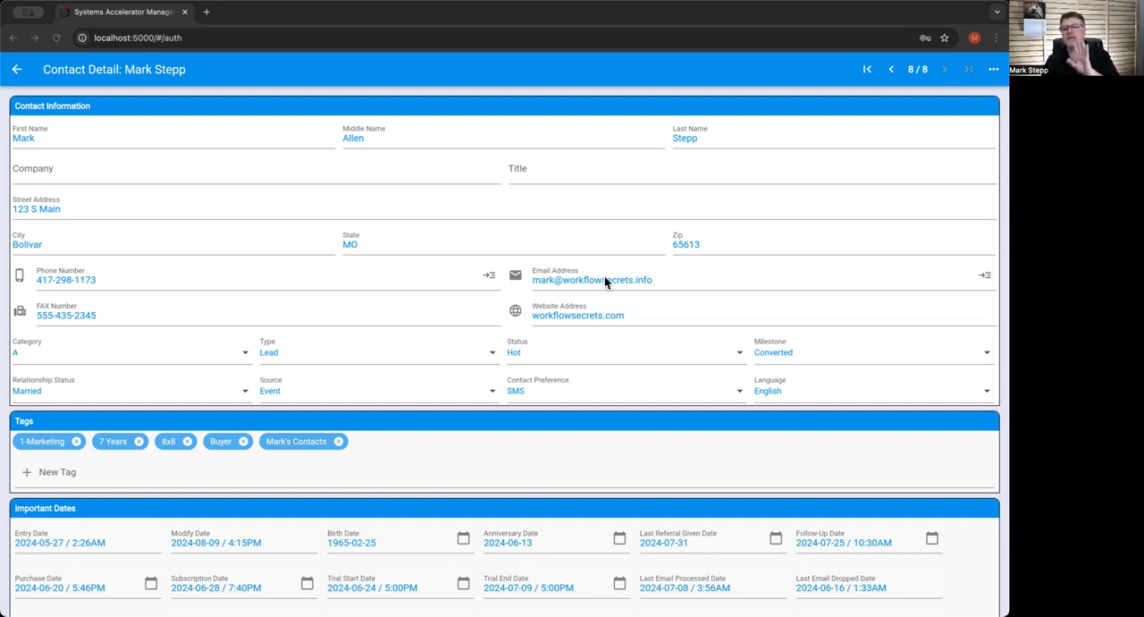
mouse_move(635, 282)
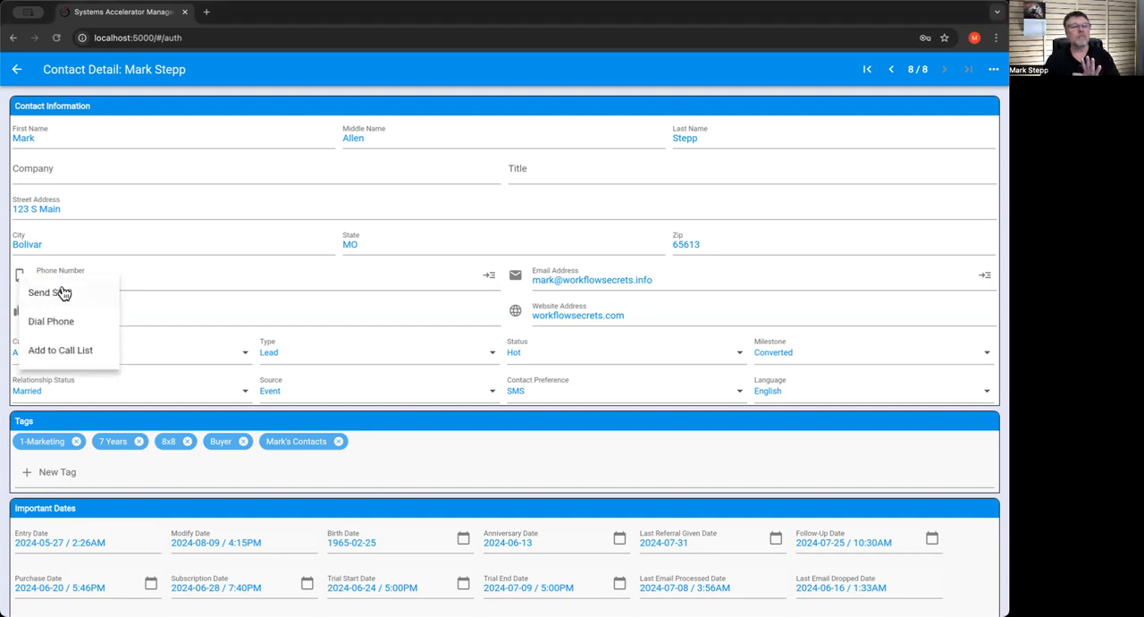
mouse_move(157, 279)
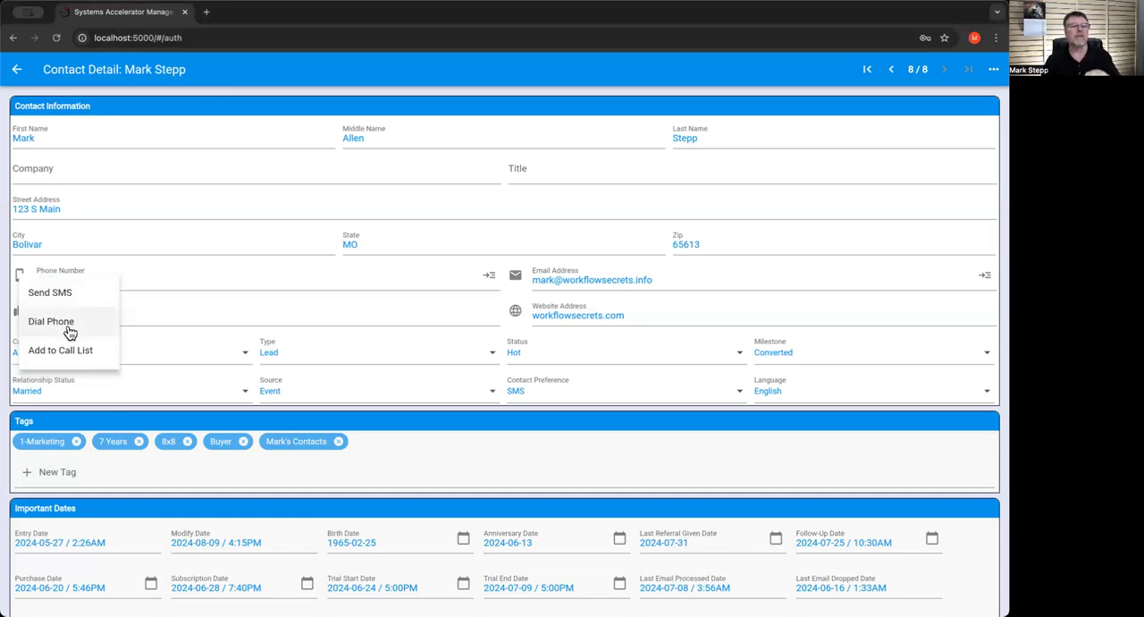
mouse_move(154, 324)
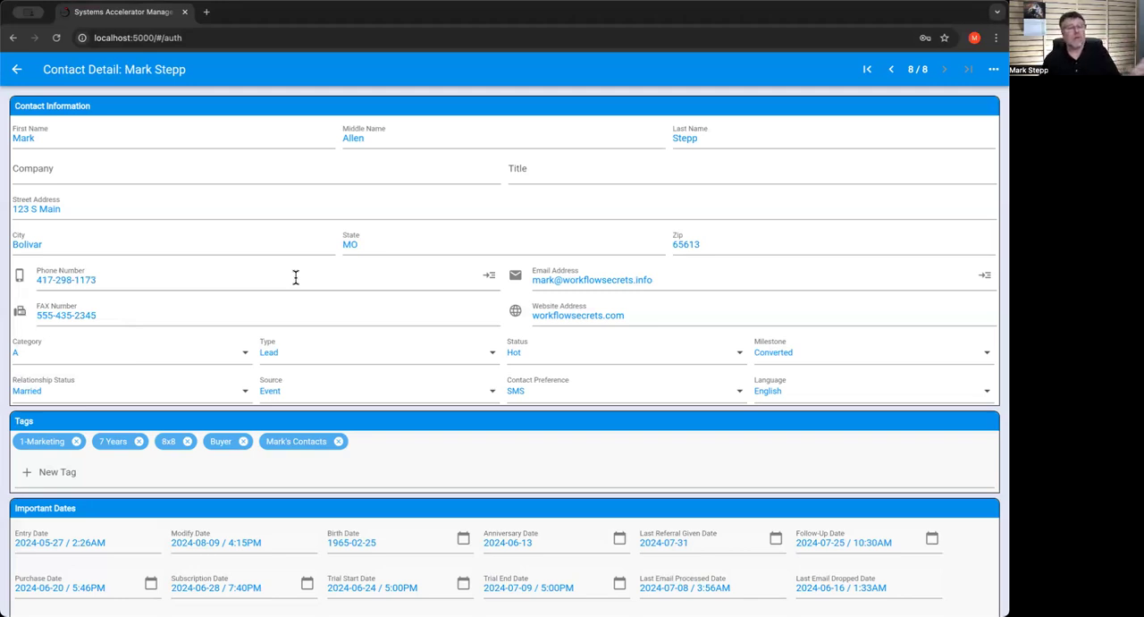
mouse_move(496, 282)
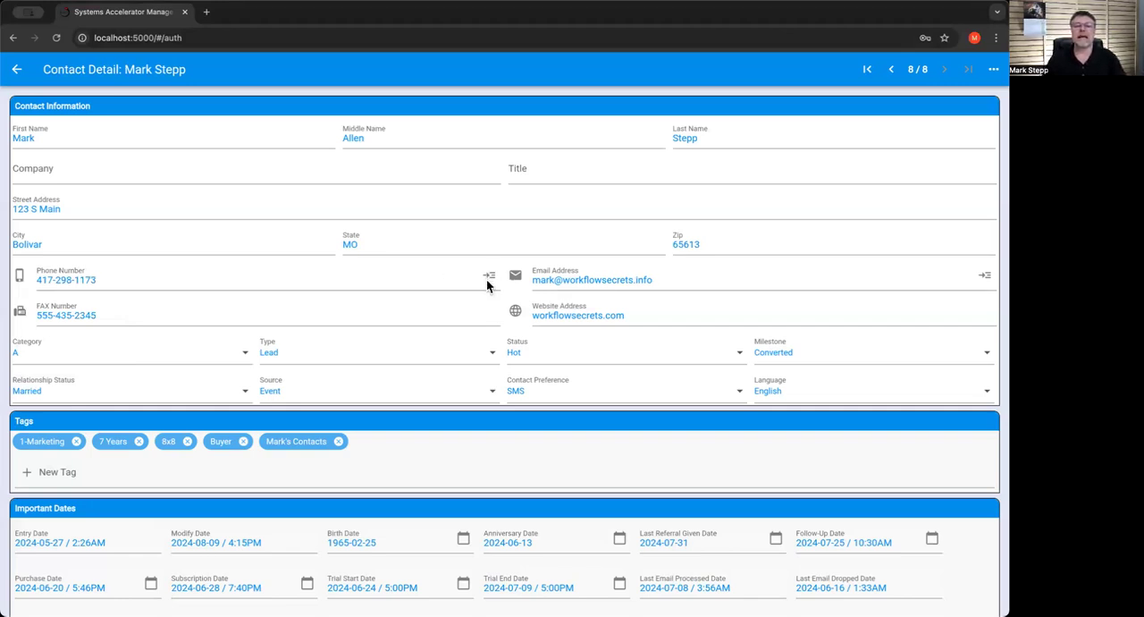
mouse_move(490, 277)
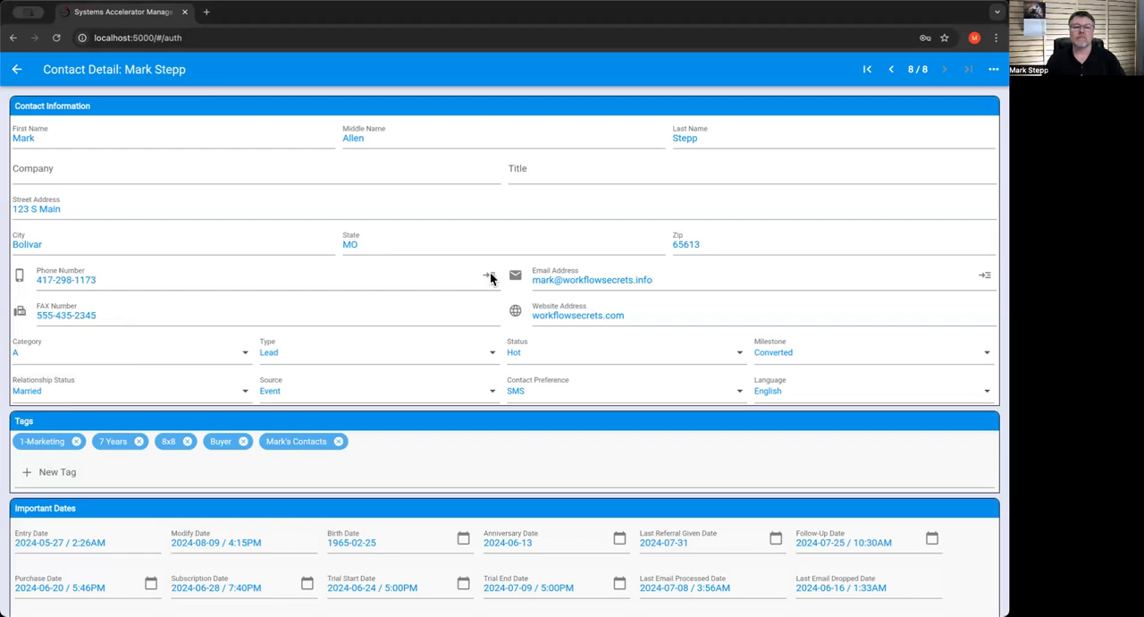
mouse_move(490, 279)
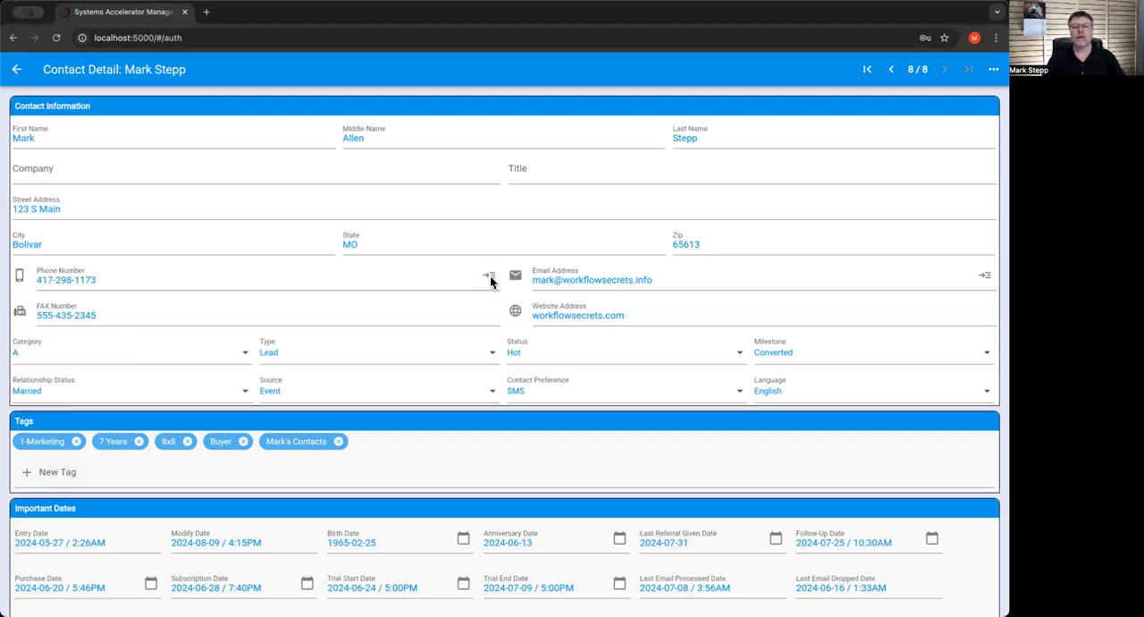
left_click(489, 276)
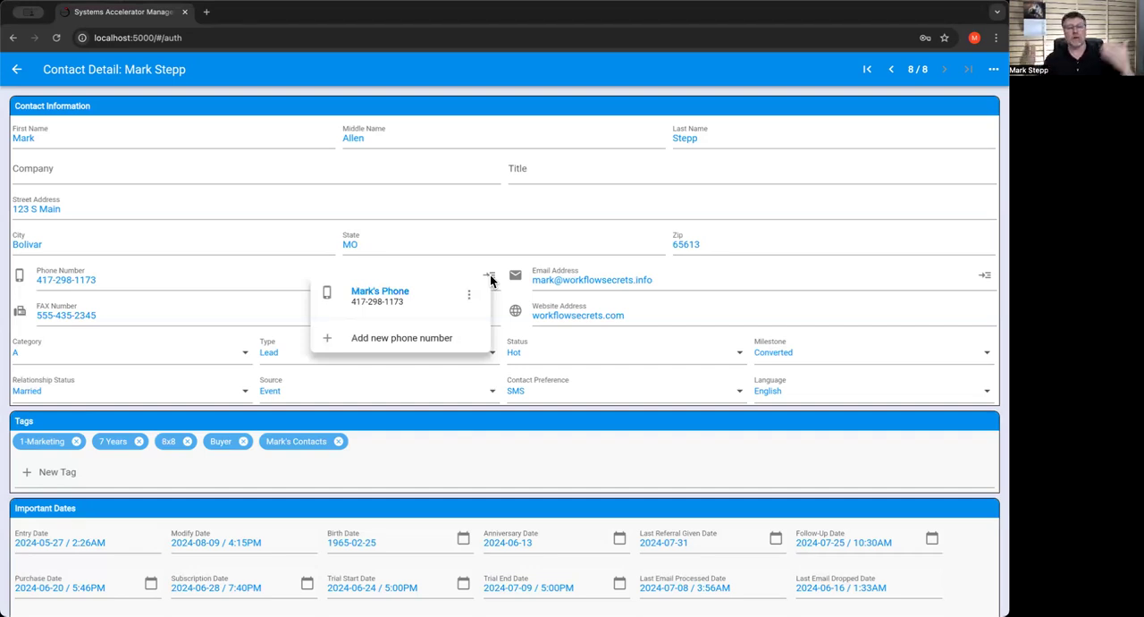
mouse_move(325, 297)
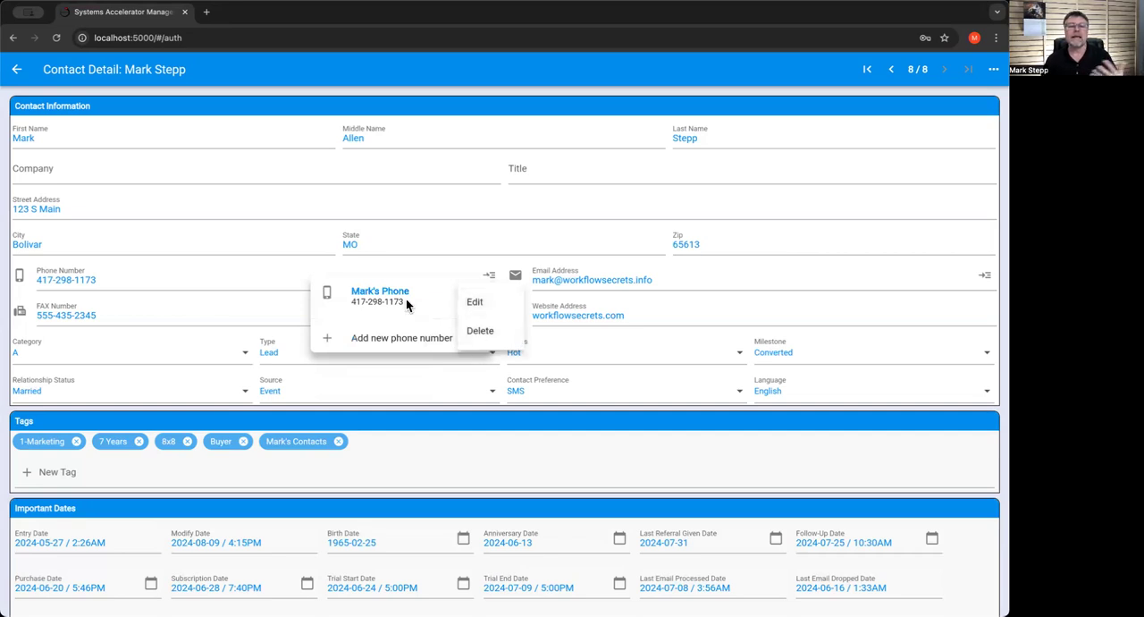
mouse_move(475, 302)
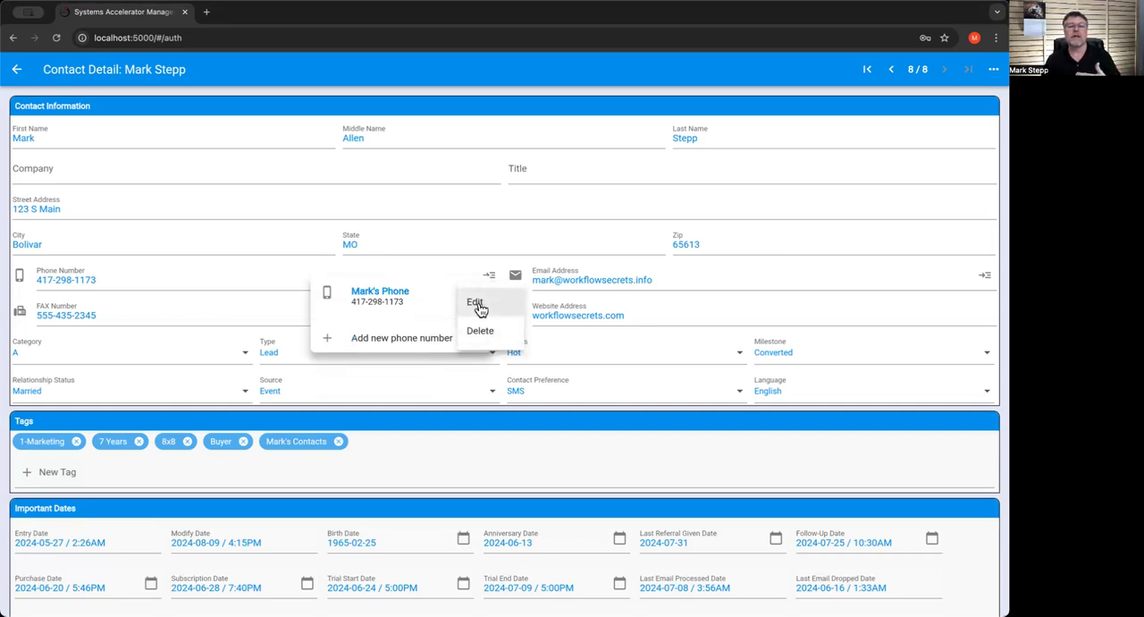
left_click(475, 303)
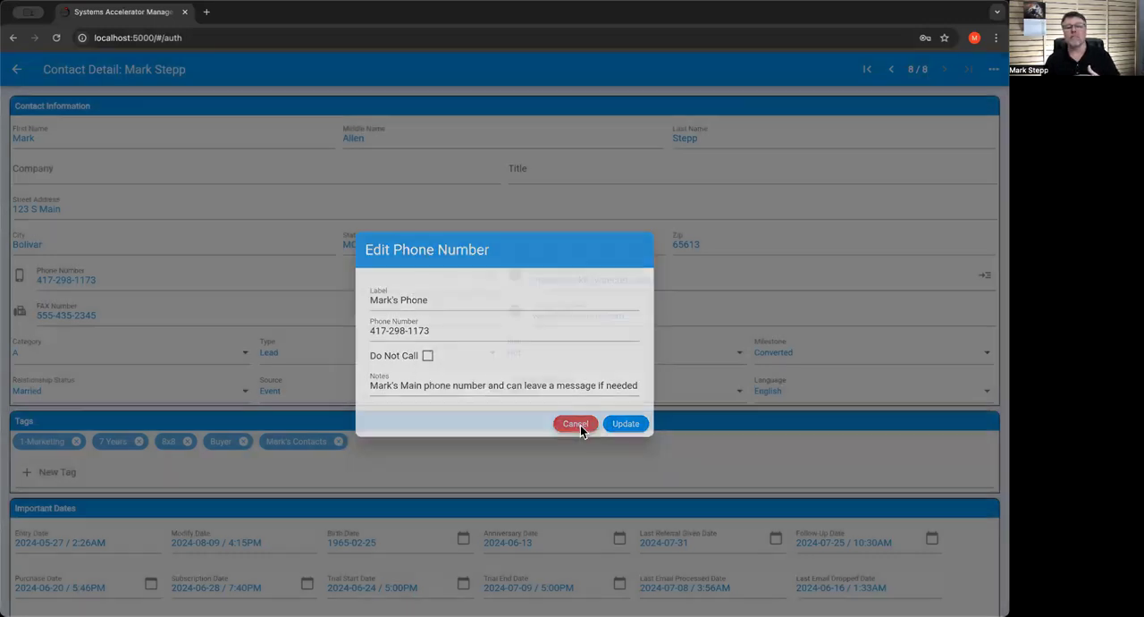
left_click(575, 421)
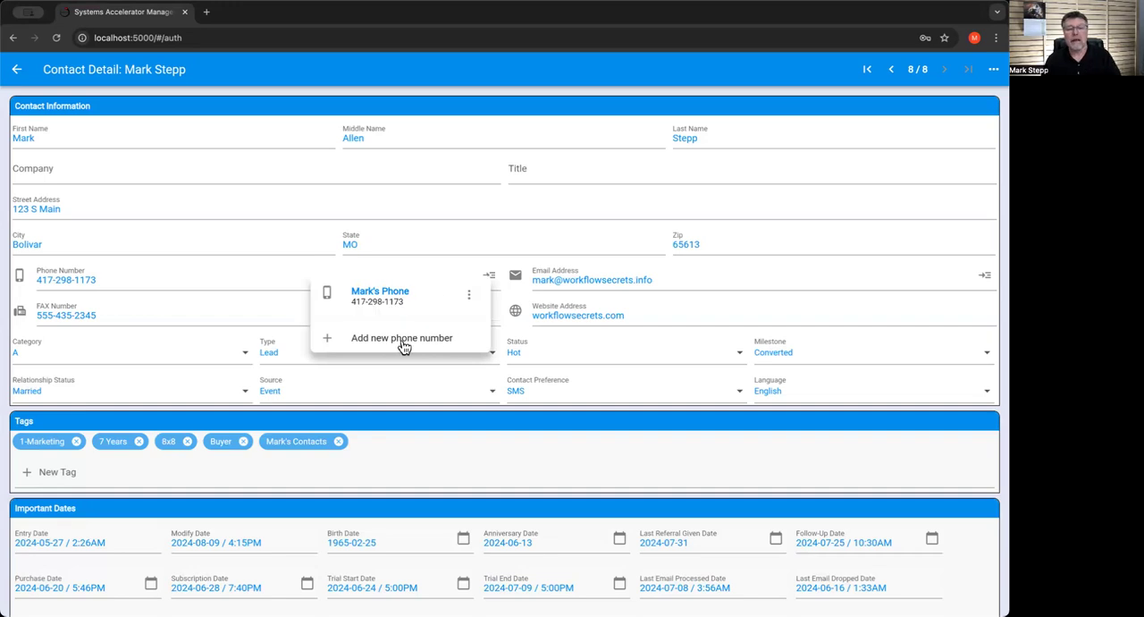
Add phone number 'Bat line' 555-1212, flagged Do Not Call with note 'helpline', and save it.
left_click(401, 338)
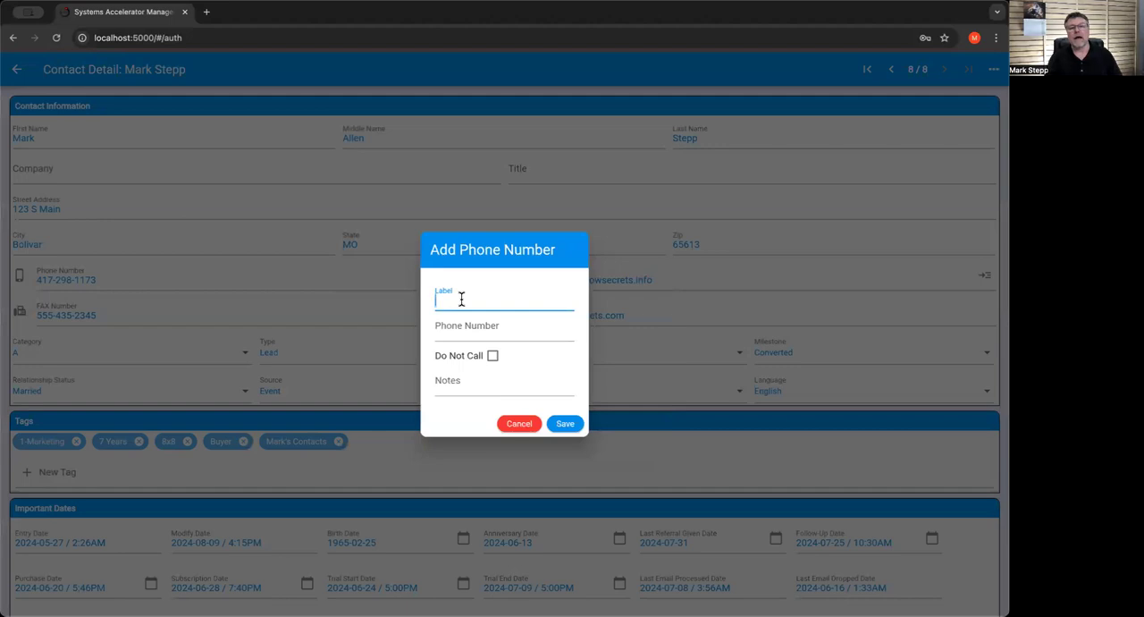
type("Bat")
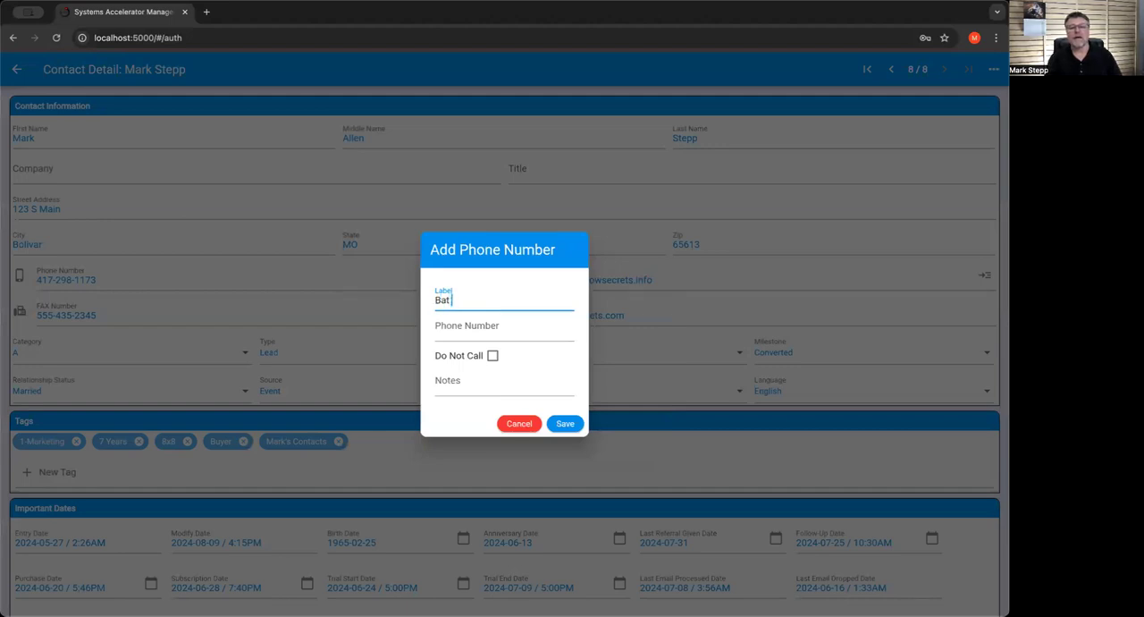
left_click(504, 336)
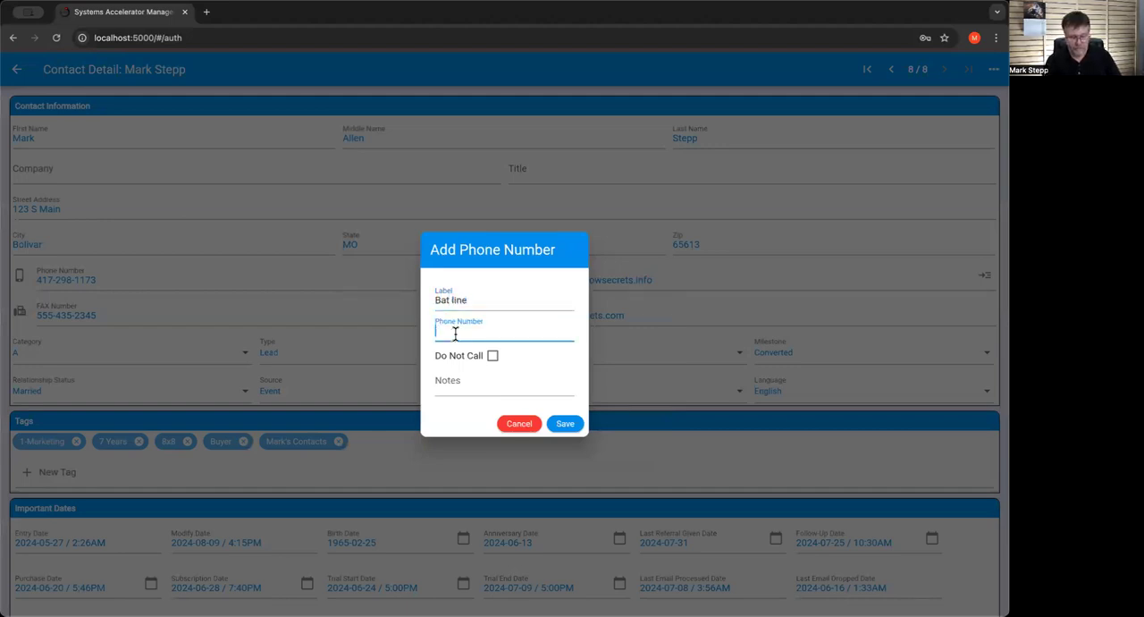
type("555-")
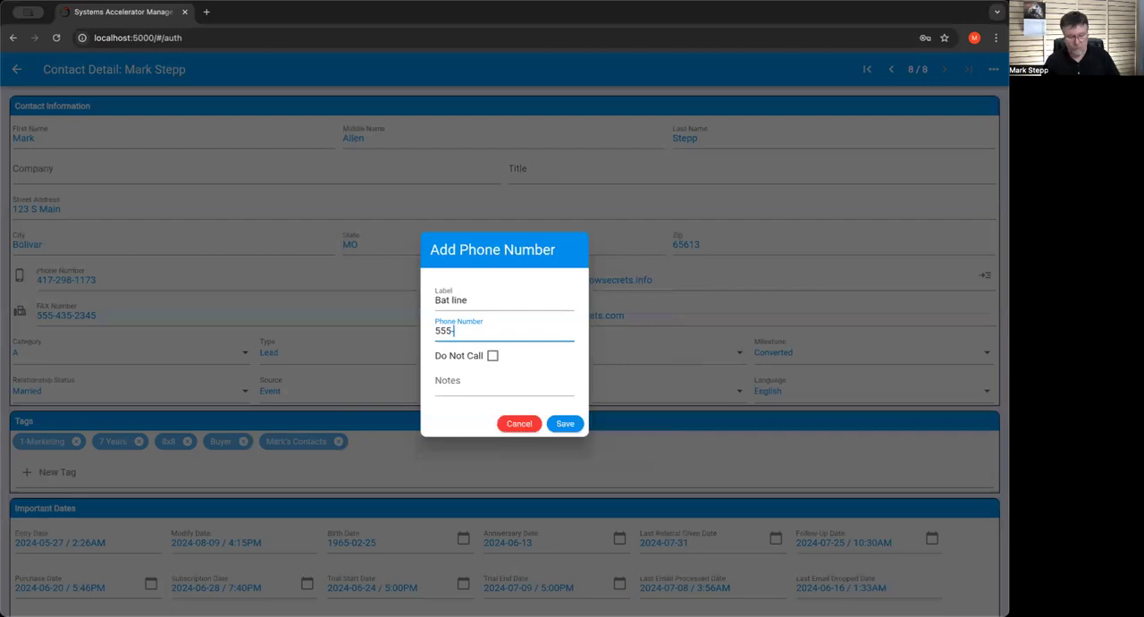
type("1212")
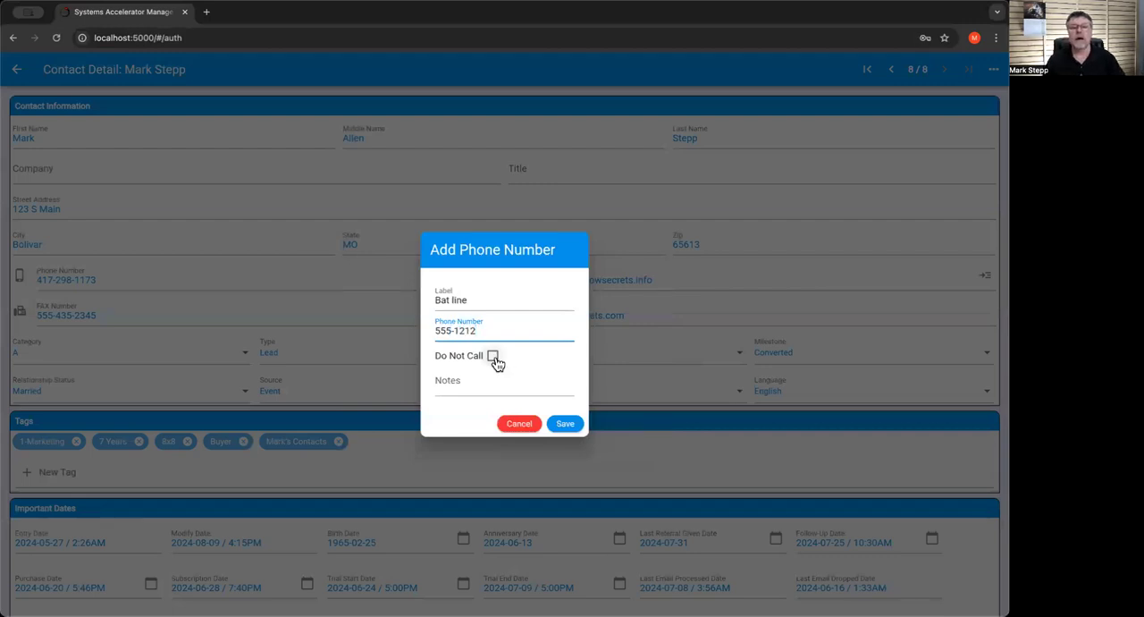
left_click(493, 356)
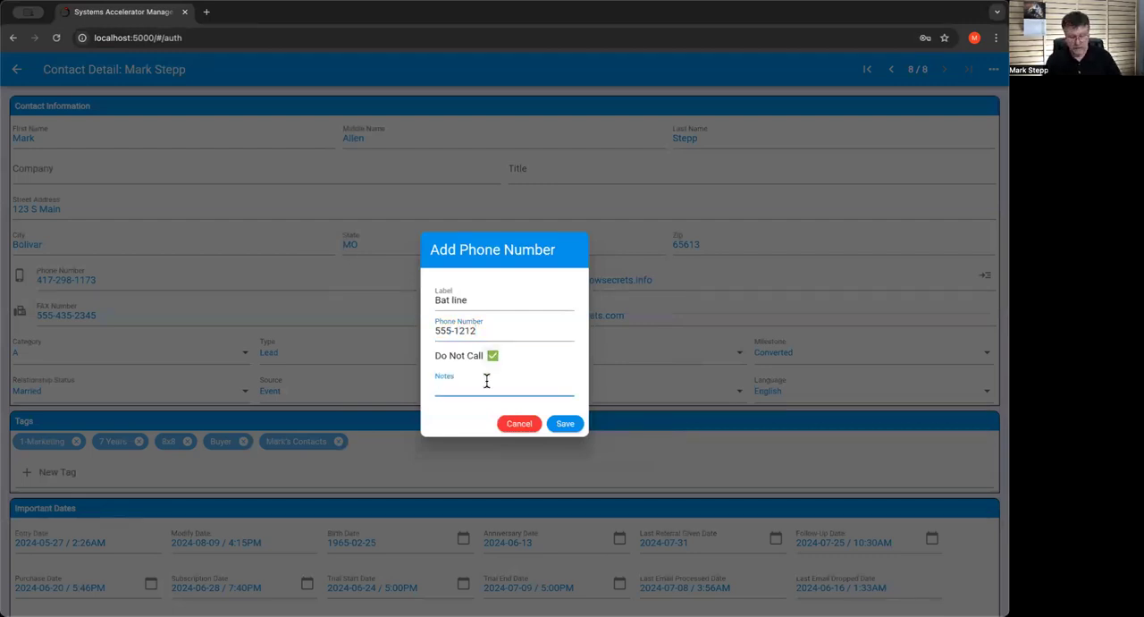
type("helpline")
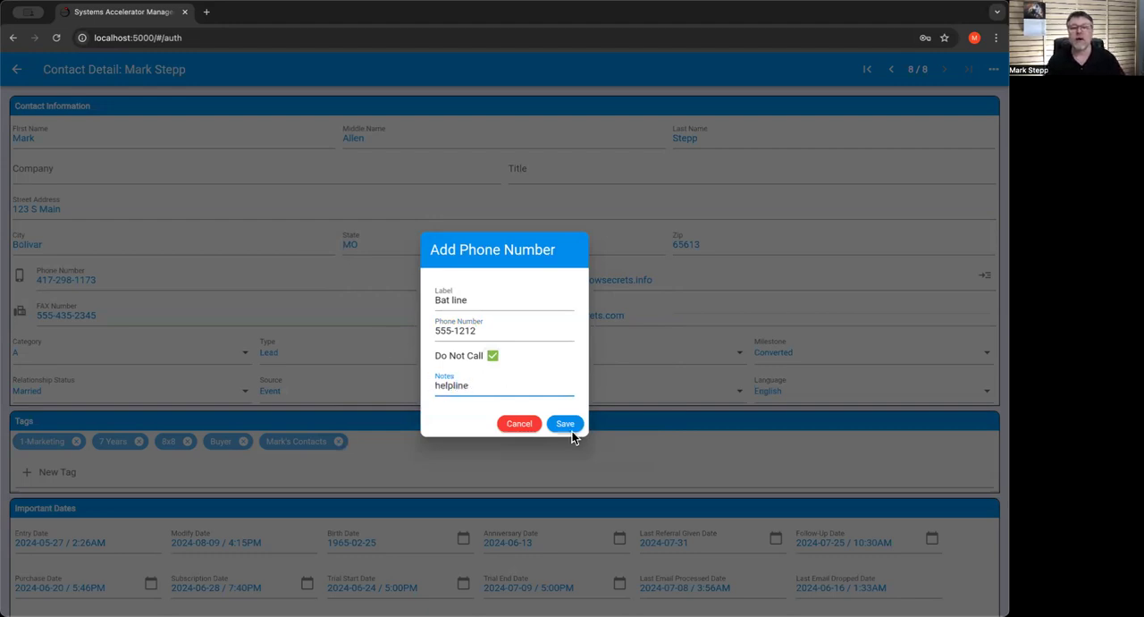
left_click(565, 424)
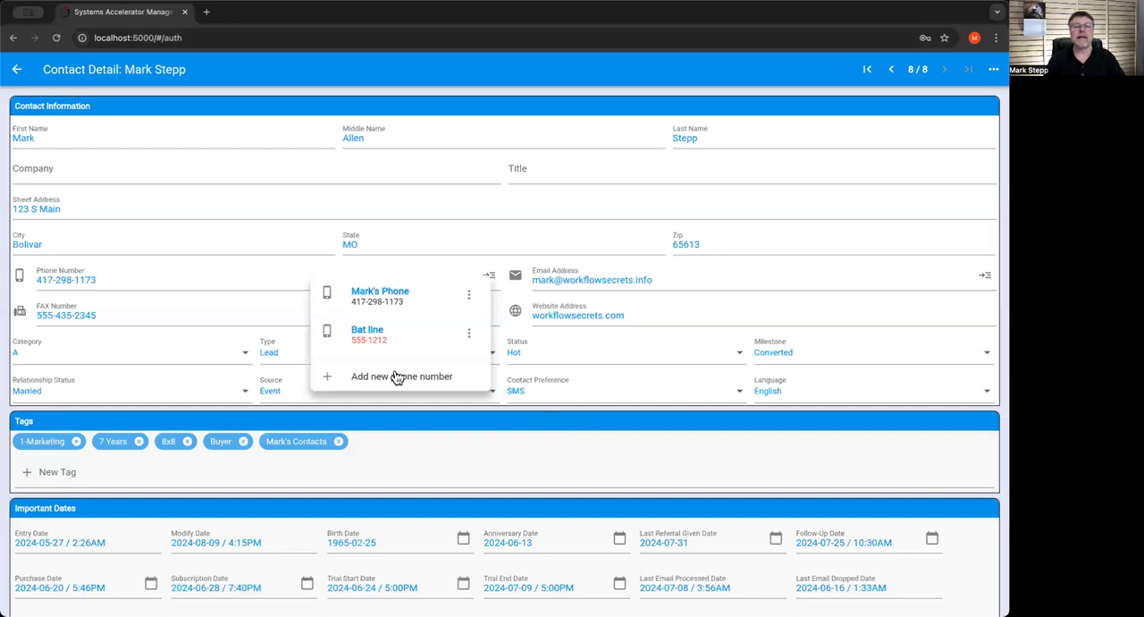
left_click(468, 332)
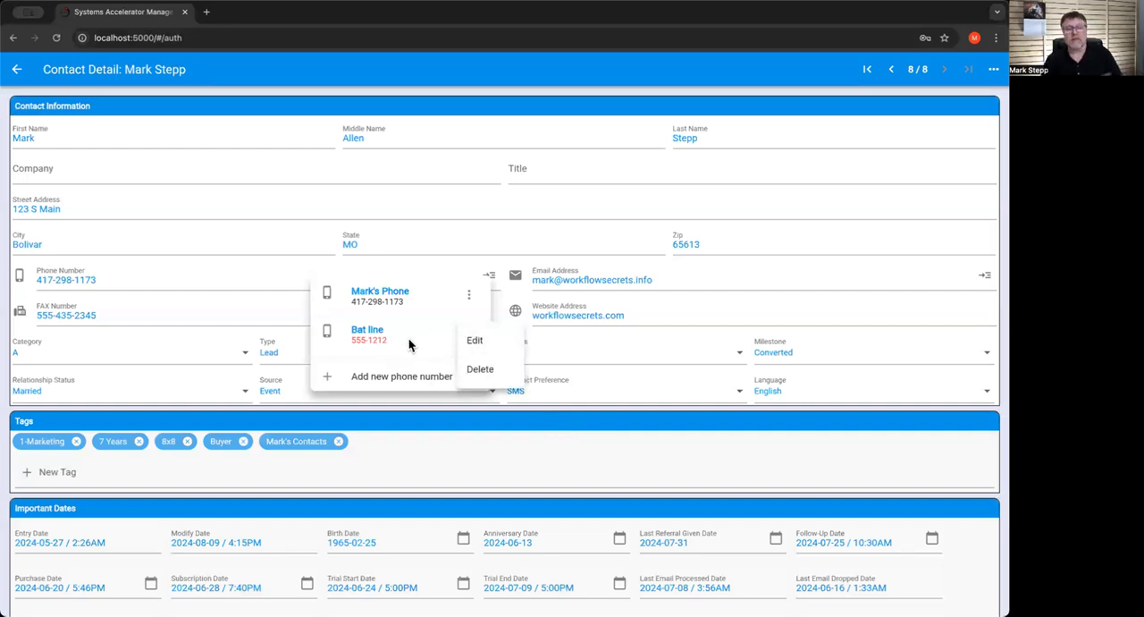
mouse_move(365, 343)
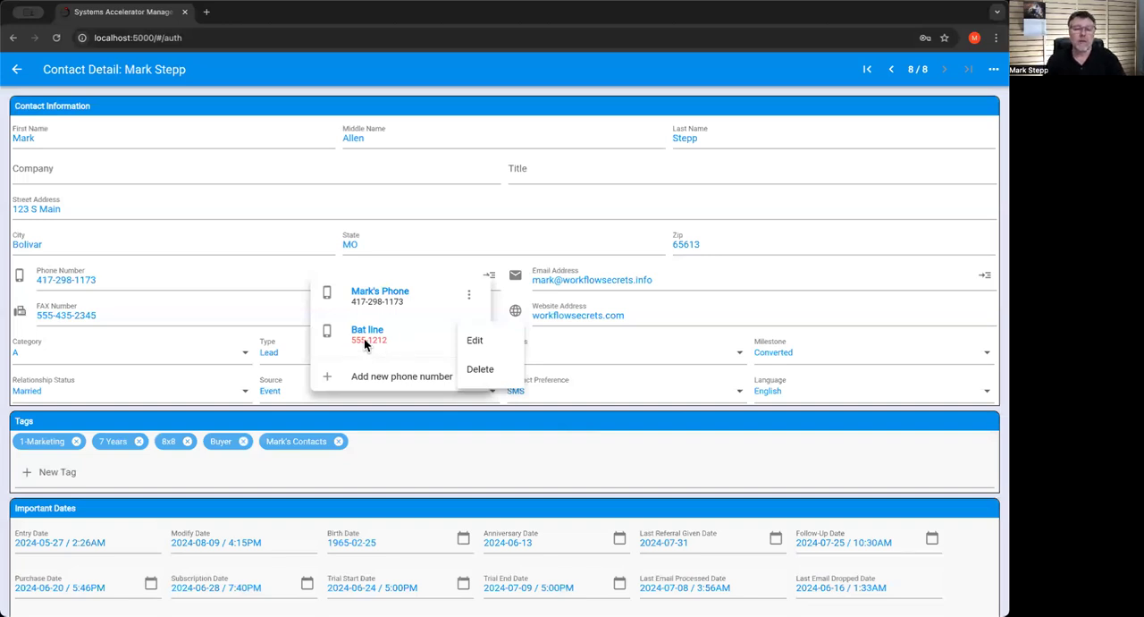
mouse_move(379, 348)
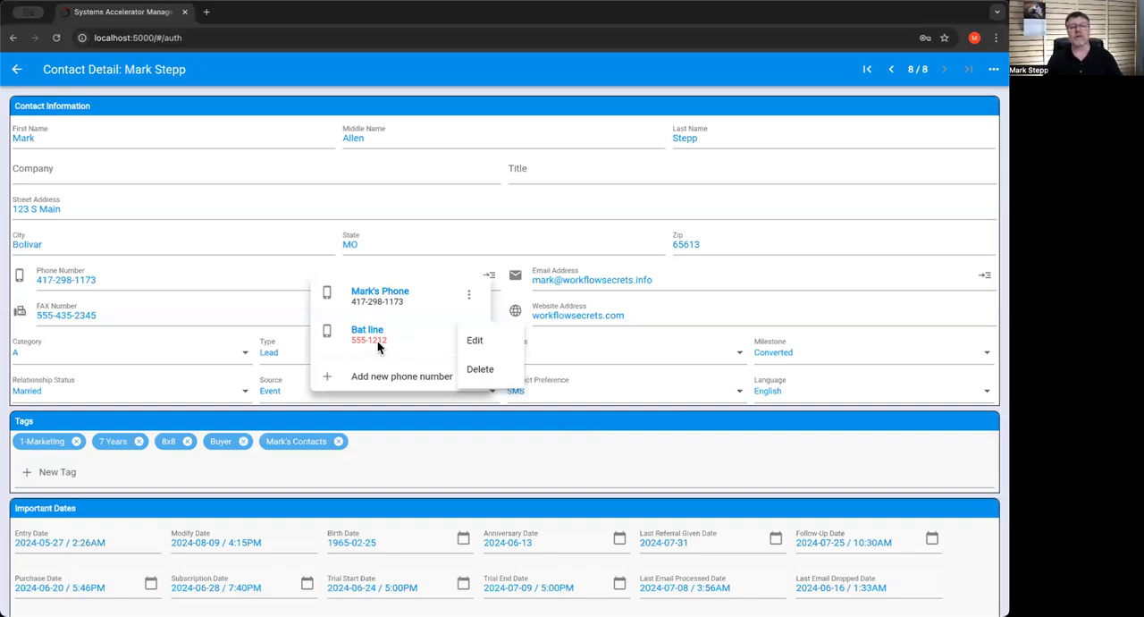
mouse_move(405, 356)
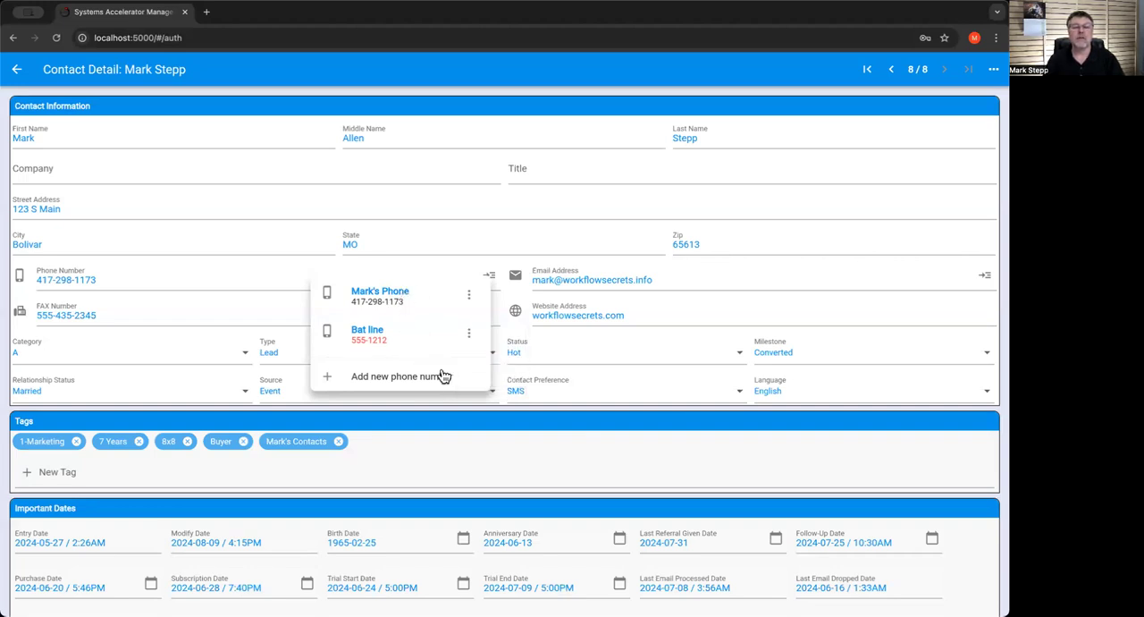
left_click(368, 332)
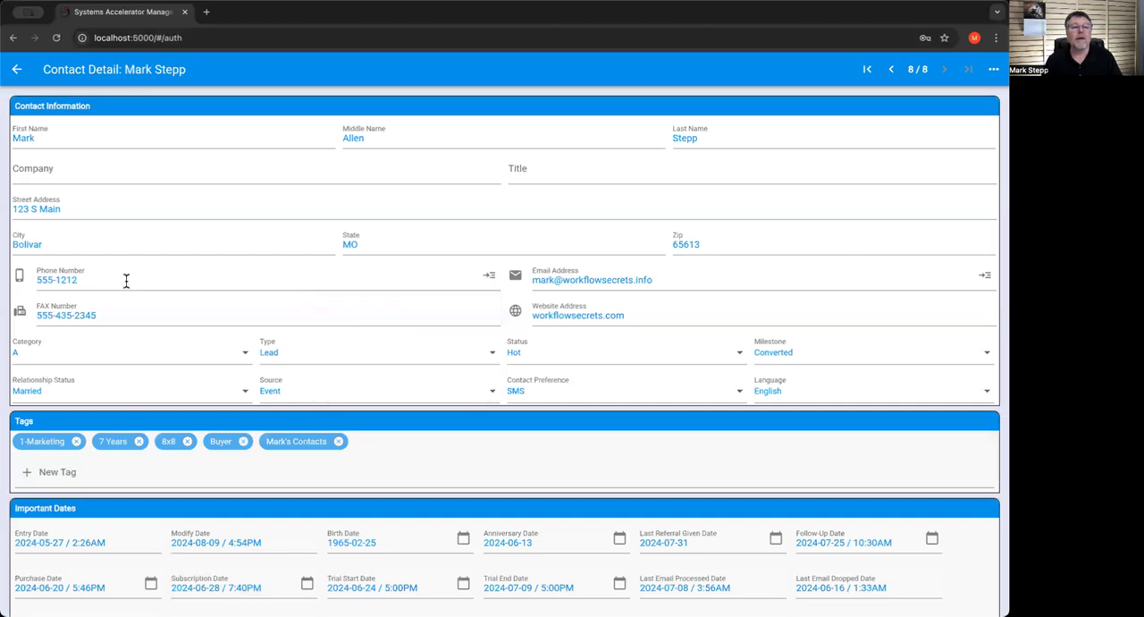
left_click(489, 275)
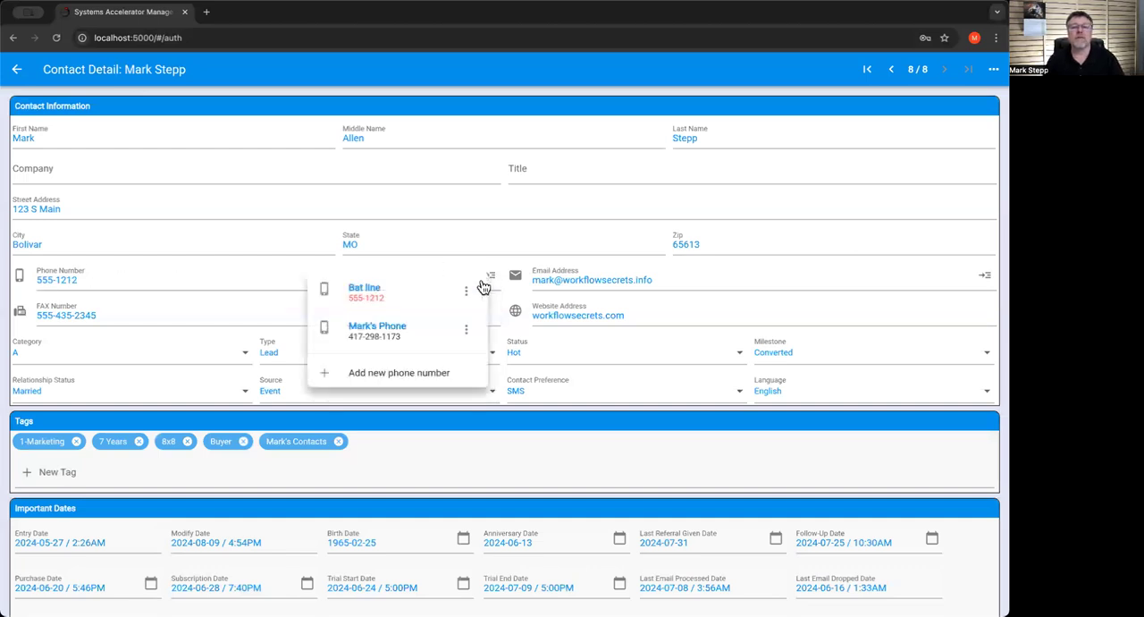
mouse_move(373, 332)
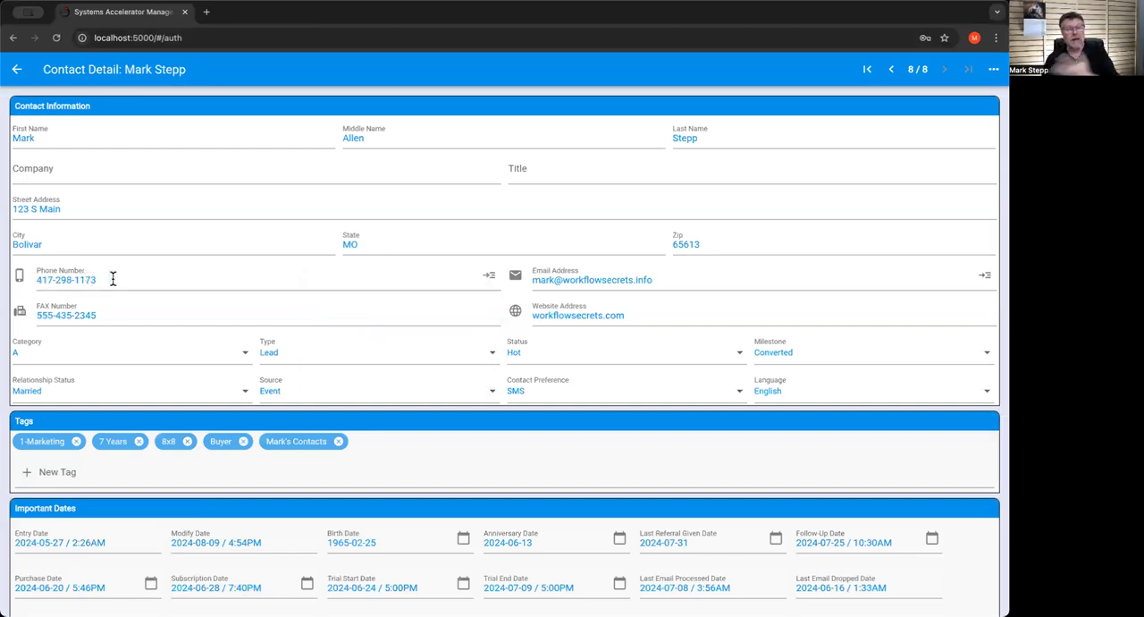
mouse_move(472, 275)
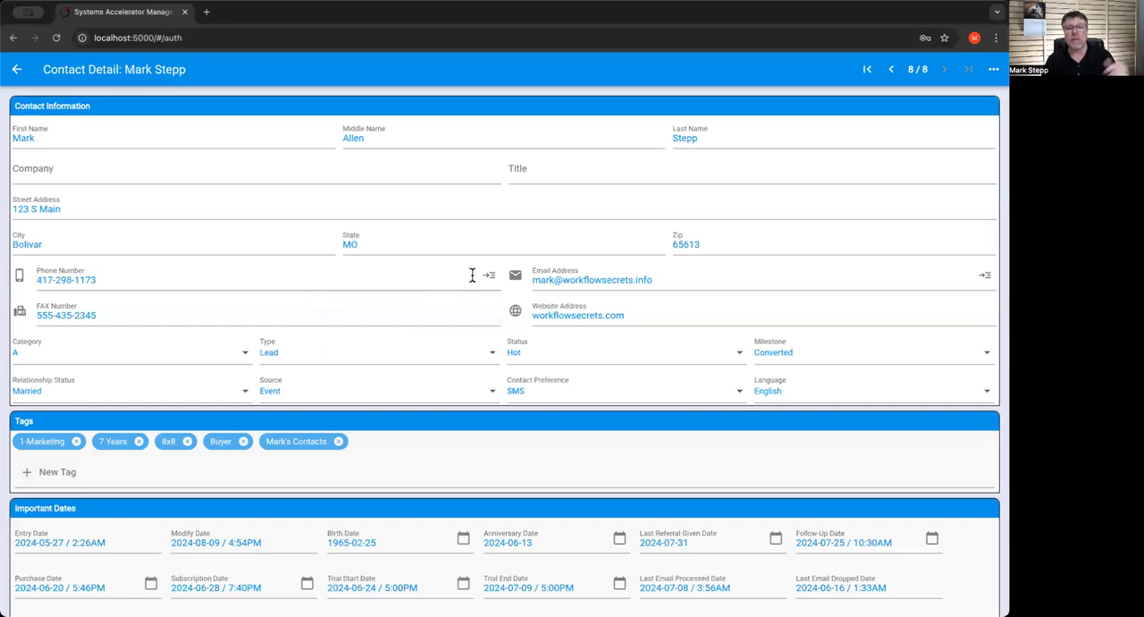
left_click(490, 276)
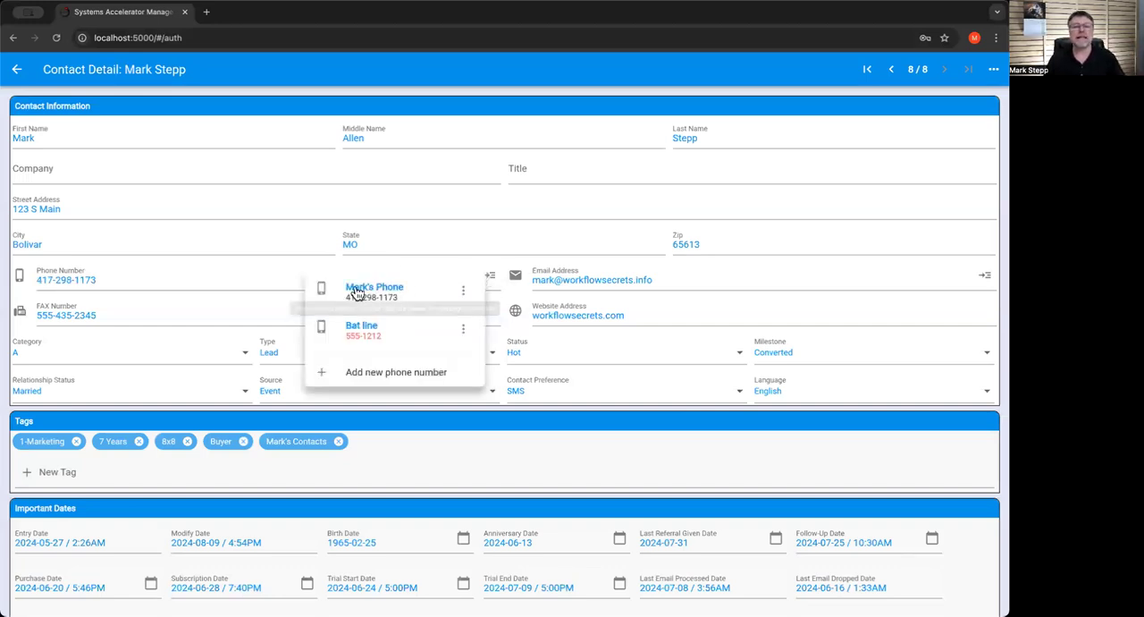
mouse_move(379, 293)
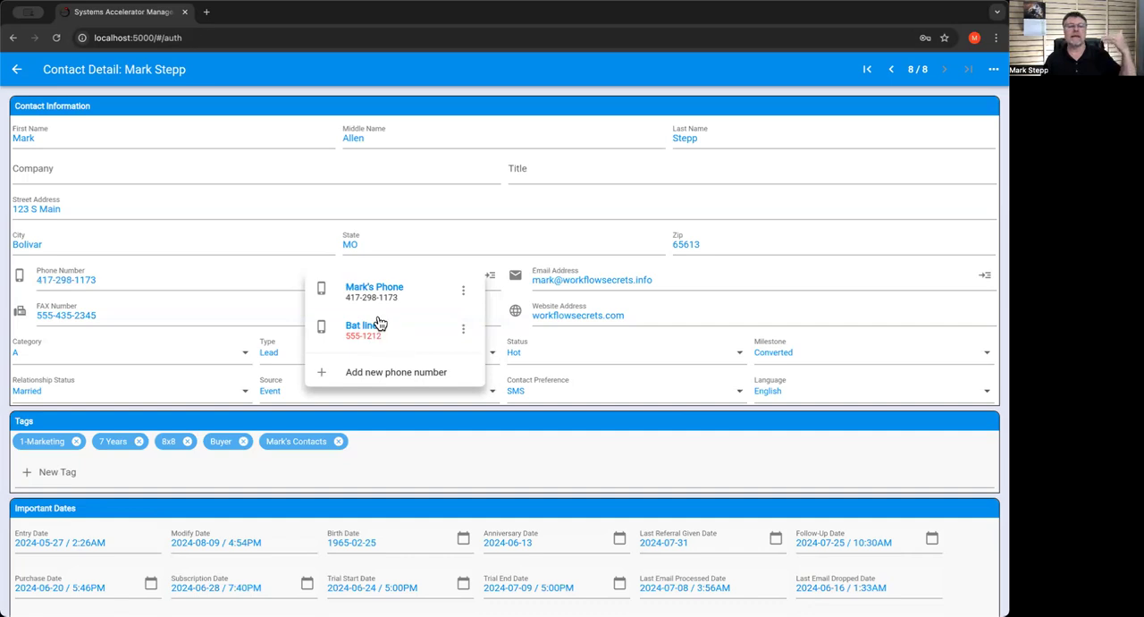
mouse_move(397, 307)
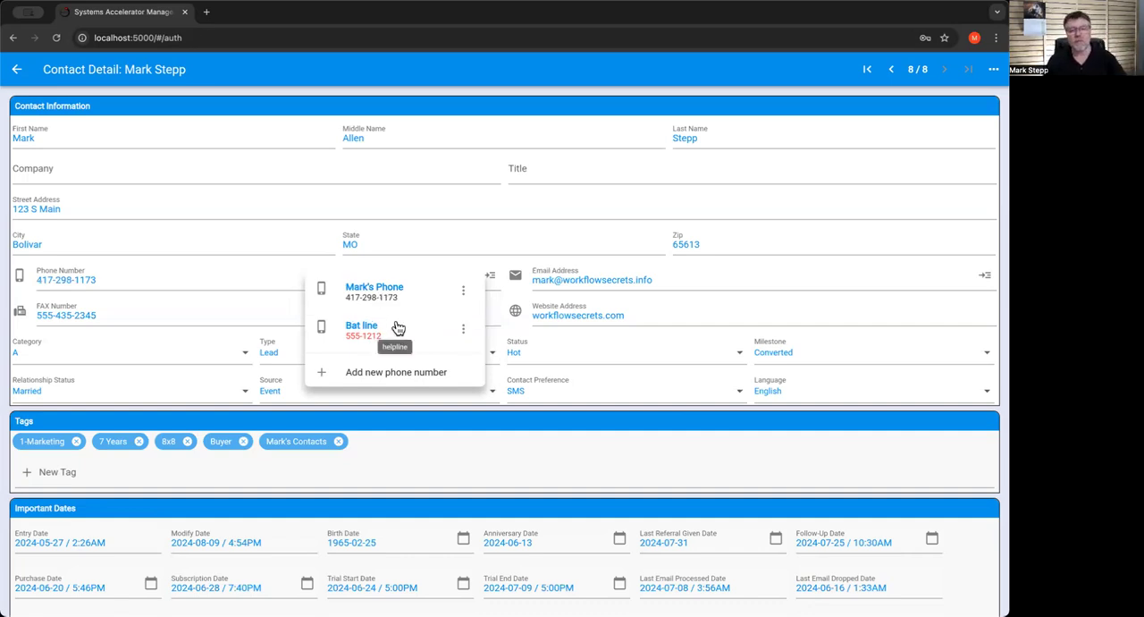
mouse_move(943, 279)
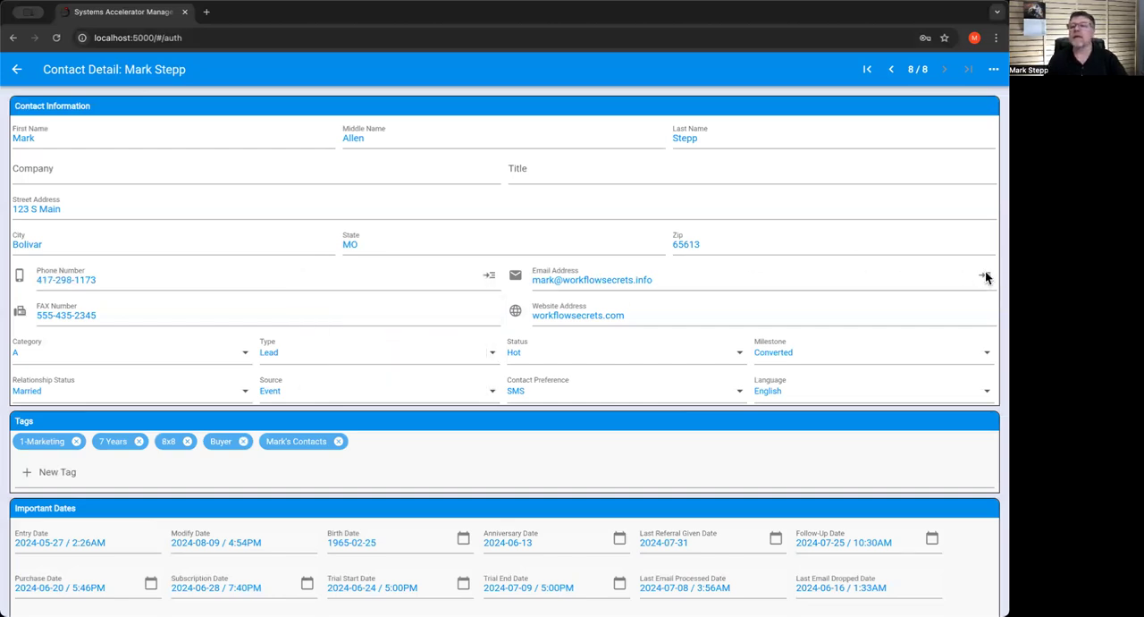
left_click(986, 275)
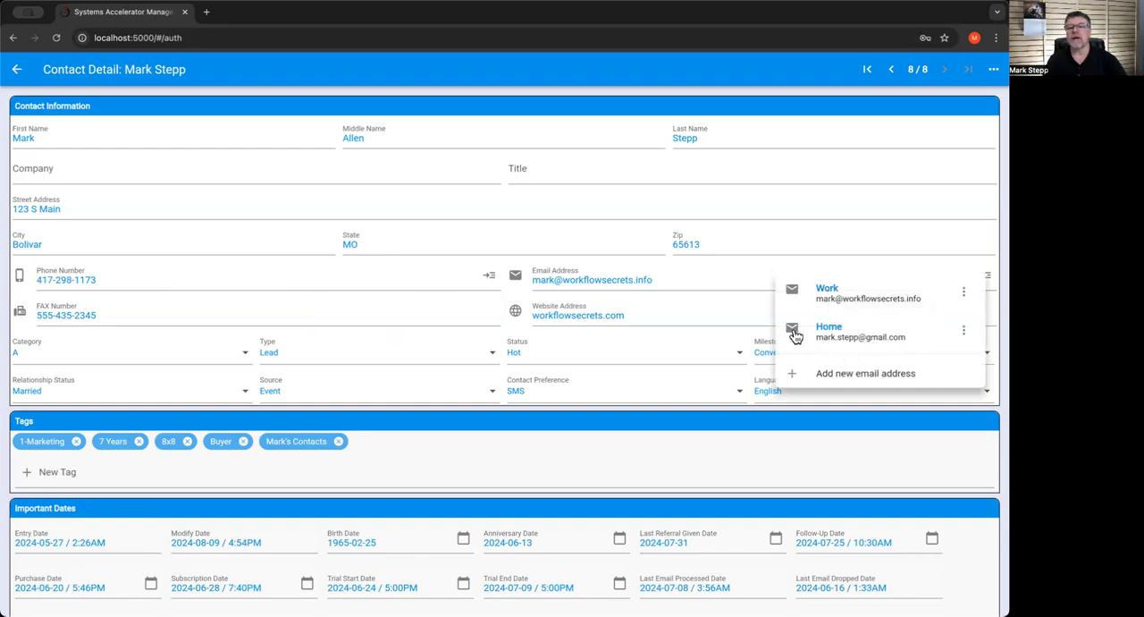
mouse_move(794, 316)
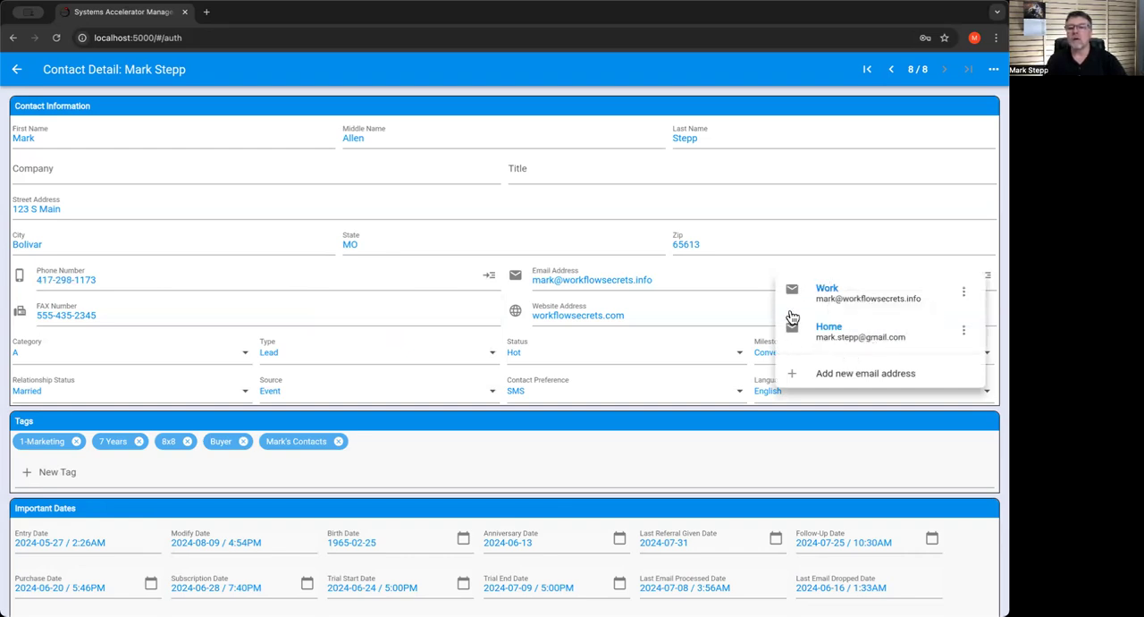
mouse_move(793, 300)
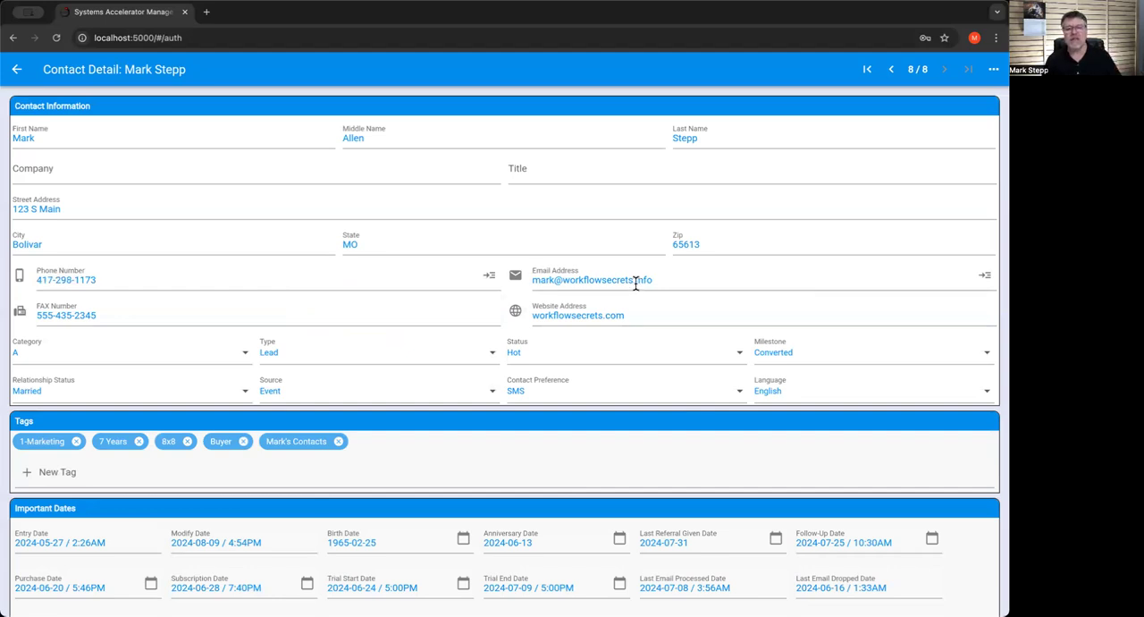
mouse_move(545, 272)
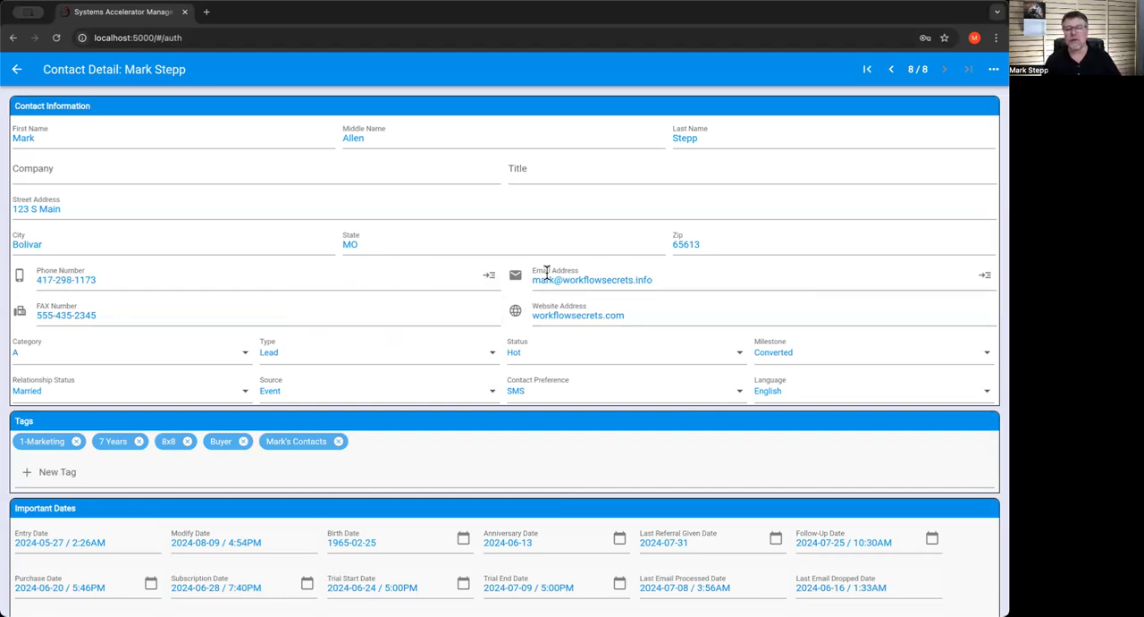